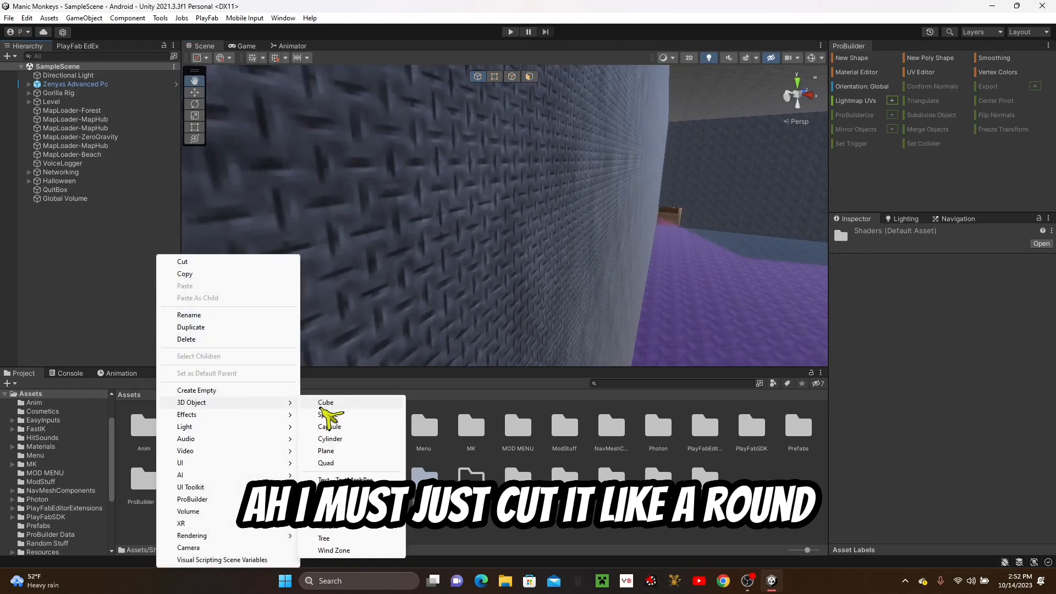
Step: Add a 3D Cube object to the scene from the Hierarchy
{"action": "left_click", "coordinate": [325, 402]}
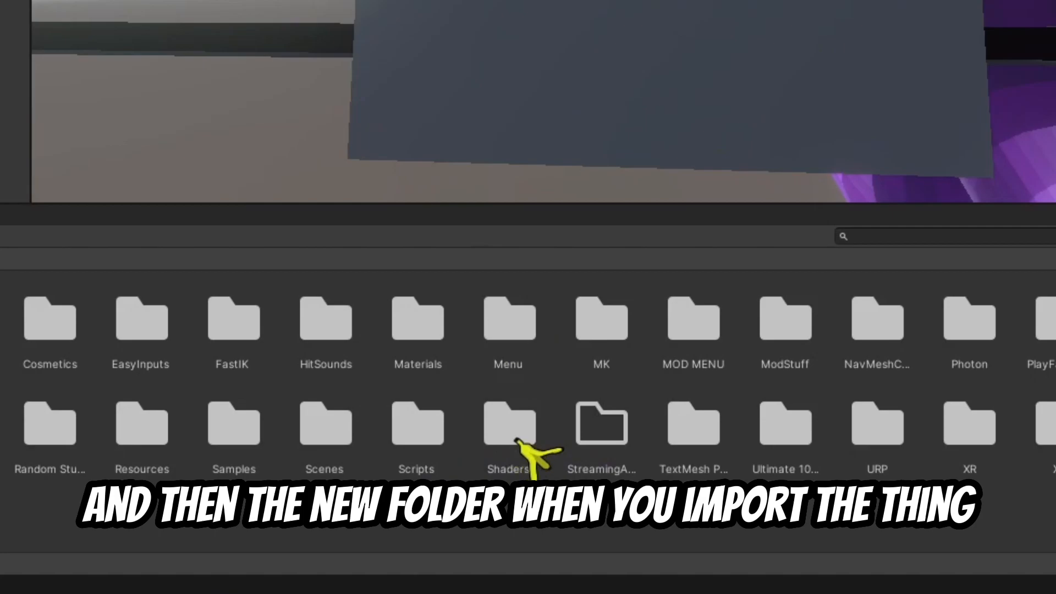
Step: Browse from the Shaders folder through Enum-Shader-Pack into the Holowall folder
{"action": "double_click", "coordinate": [508, 424]}
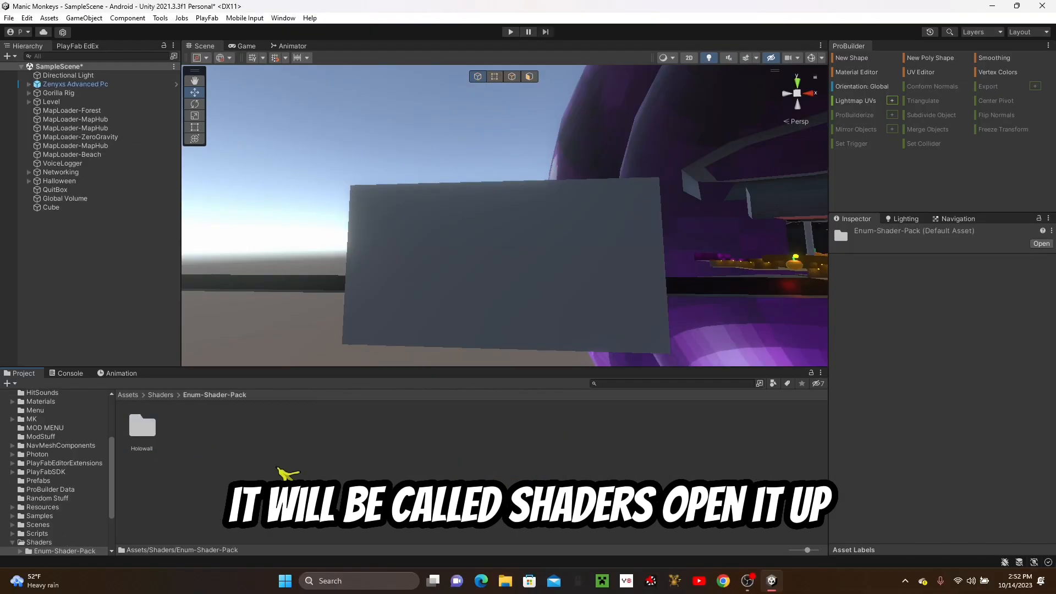
{"action": "double_click", "coordinate": [141, 426]}
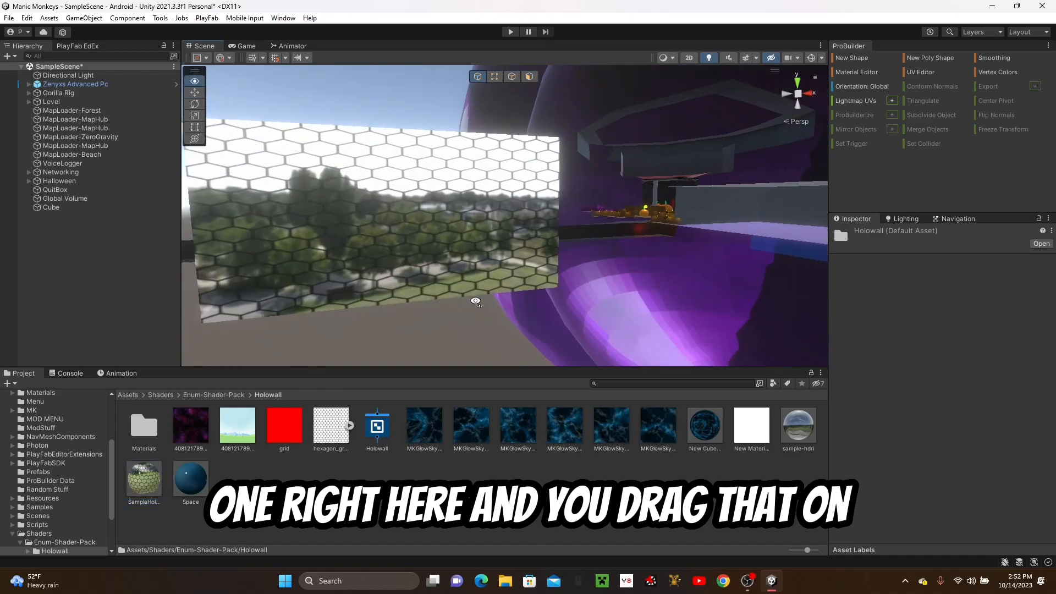
Step: Drag the Holowall hexagon-grid material onto the flattened cube in the Scene view
{"action": "left_click_drag", "start_coordinate": [475, 300], "coordinate": [271, 294]}
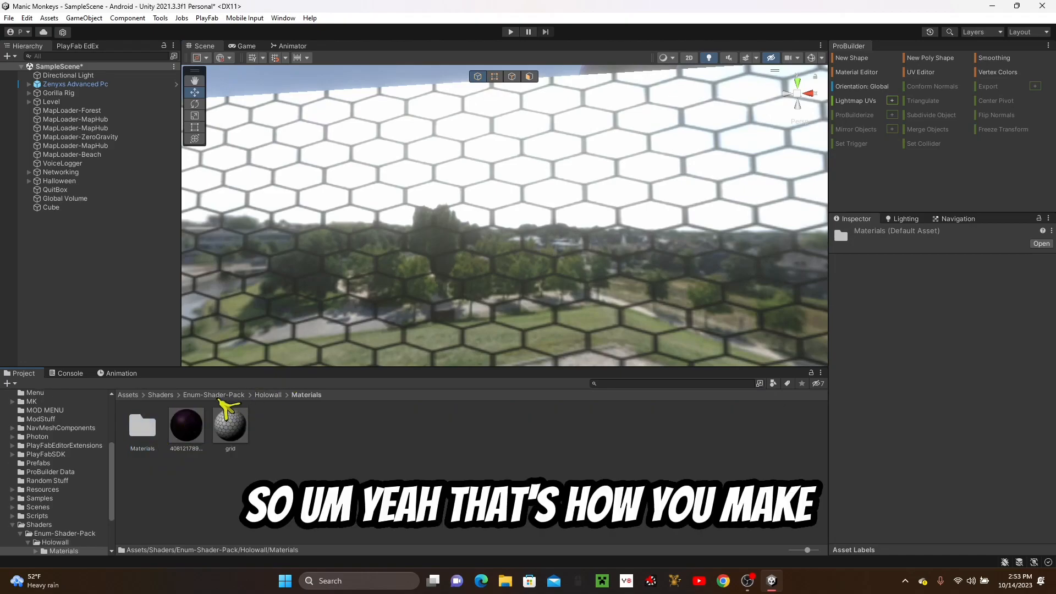
Step: Open the inner Materials folder under Holowall to reveal the hexagon grid material
{"action": "double_click", "coordinate": [142, 424]}
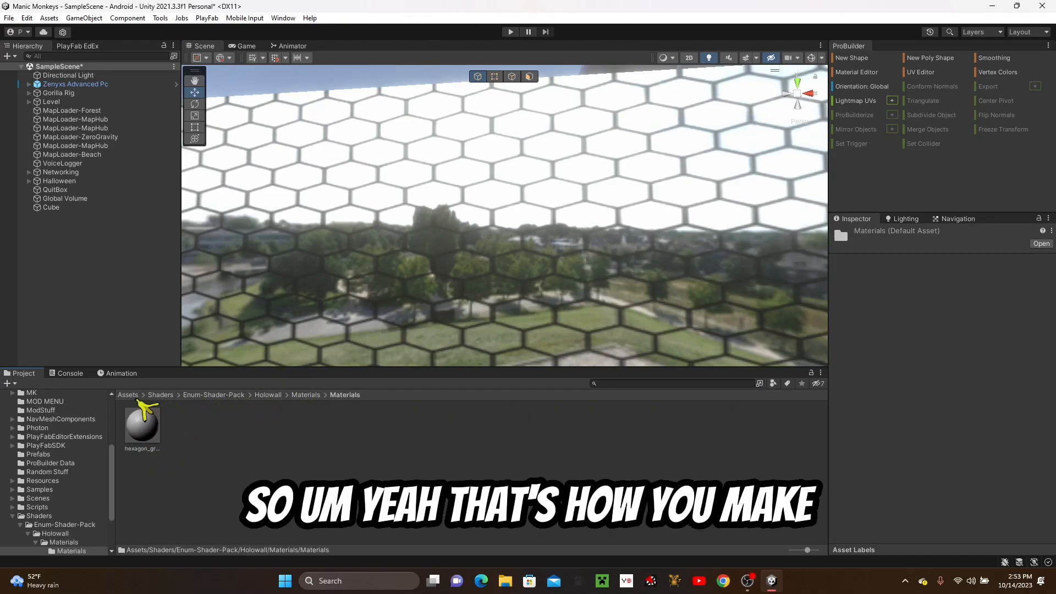